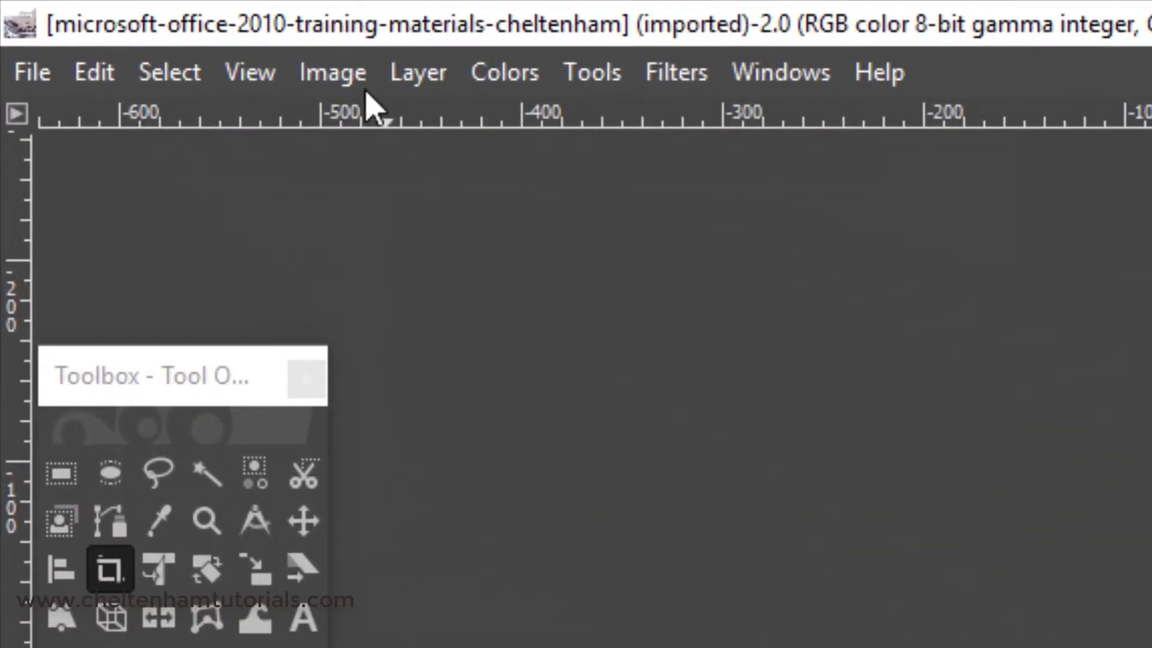
Reach the Edit Metadata command under Image > Metadata for the photo
left_click(332, 72)
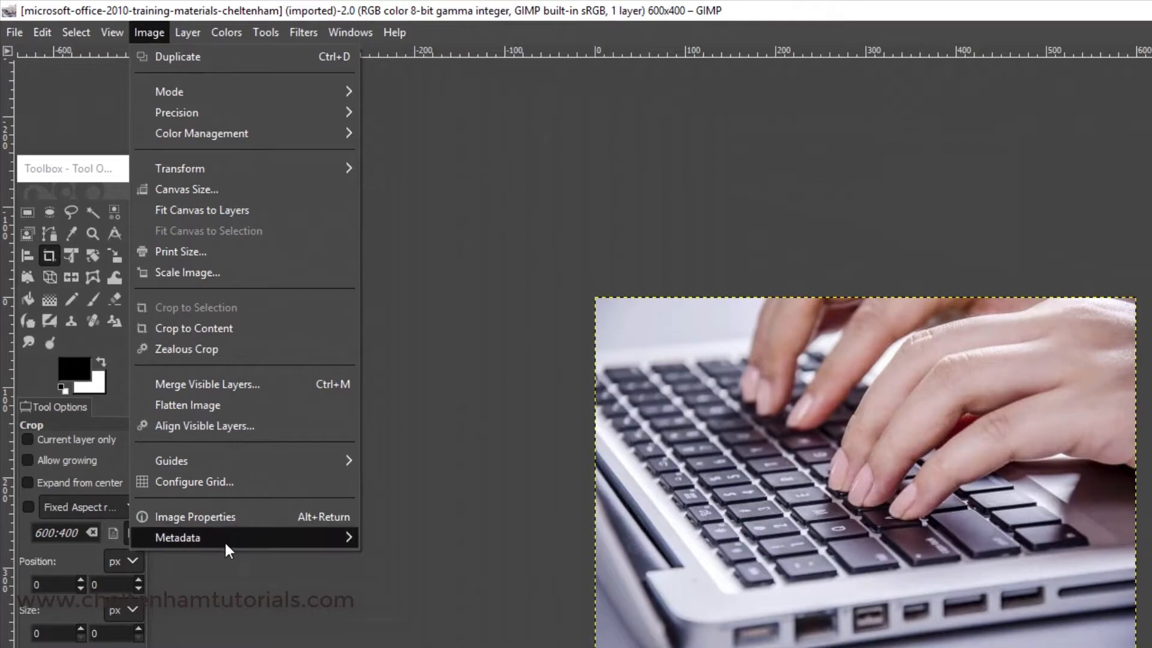
mouse_move(177, 538)
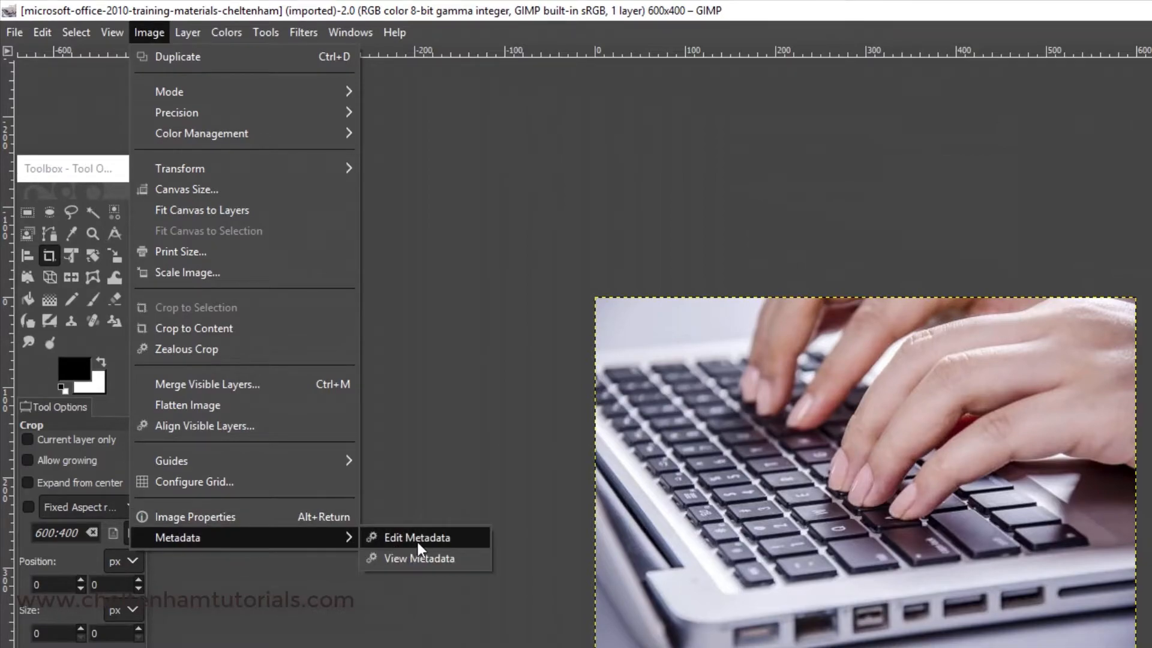
left_click(416, 537)
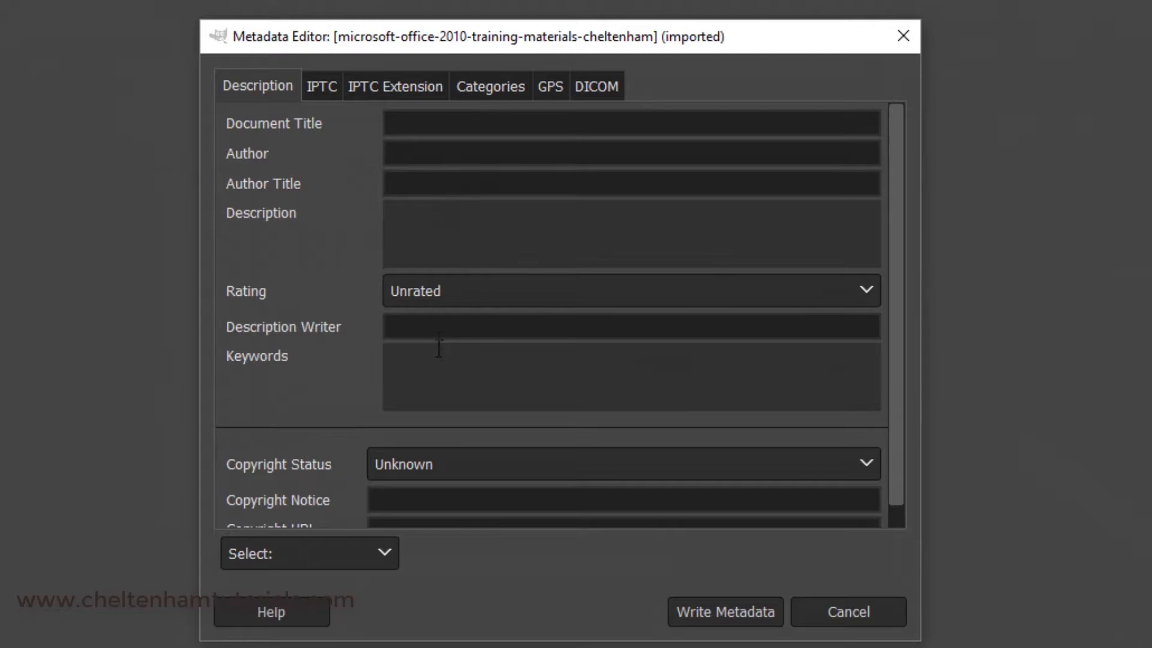
mouse_move(904, 352)
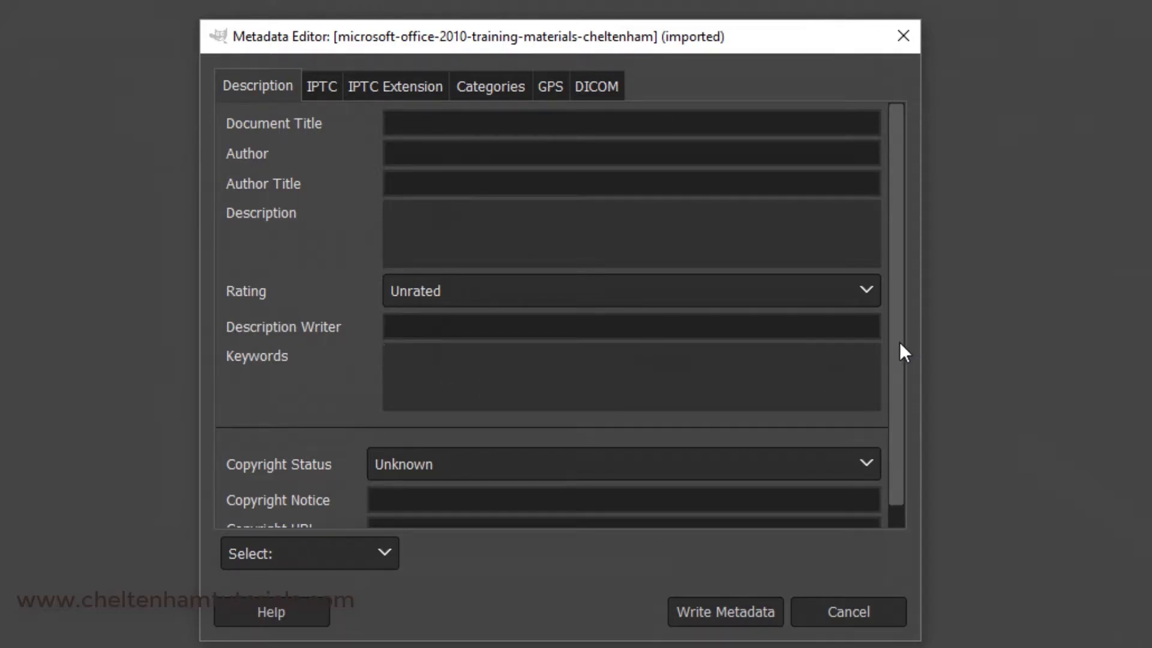
Reveal the Description tab's copyright fields in the Metadata Editor
scroll("down", 3)
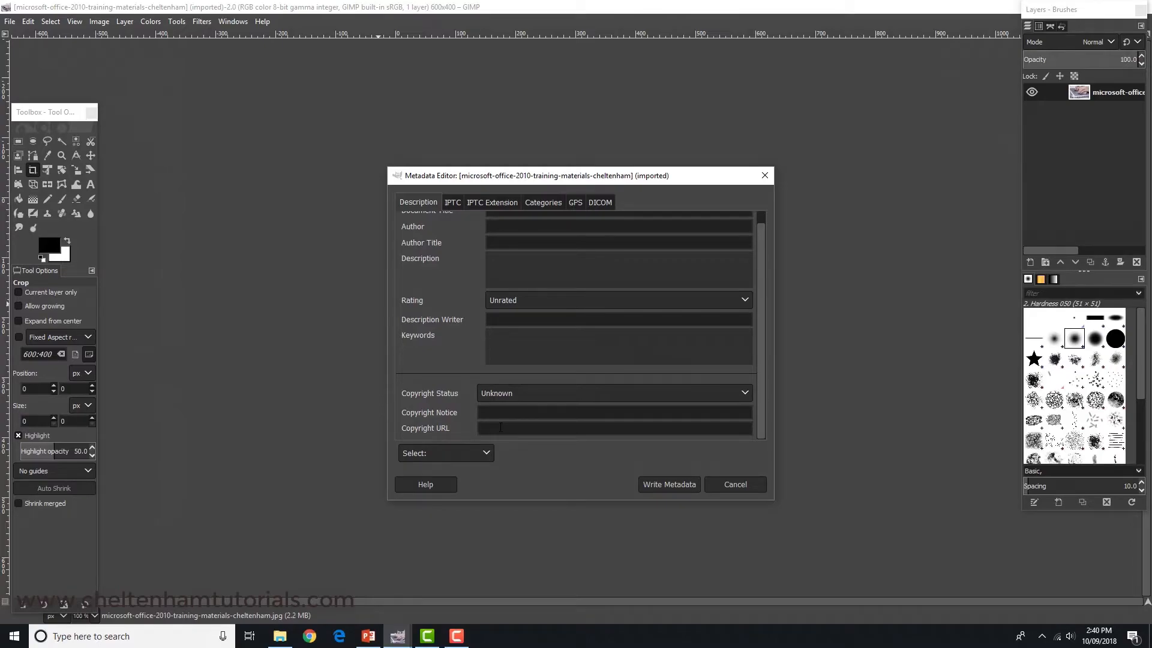
left_click(514, 428)
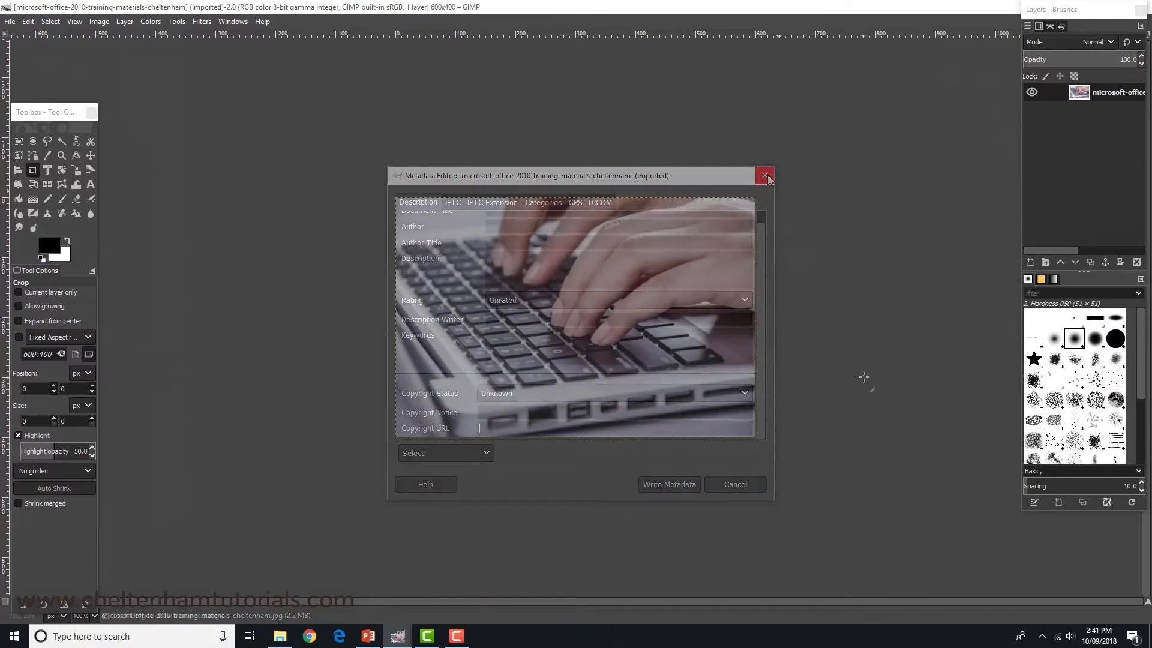
Dismiss the Metadata Editor unsaved, returning to the keyboard photo canvas
left_click(764, 175)
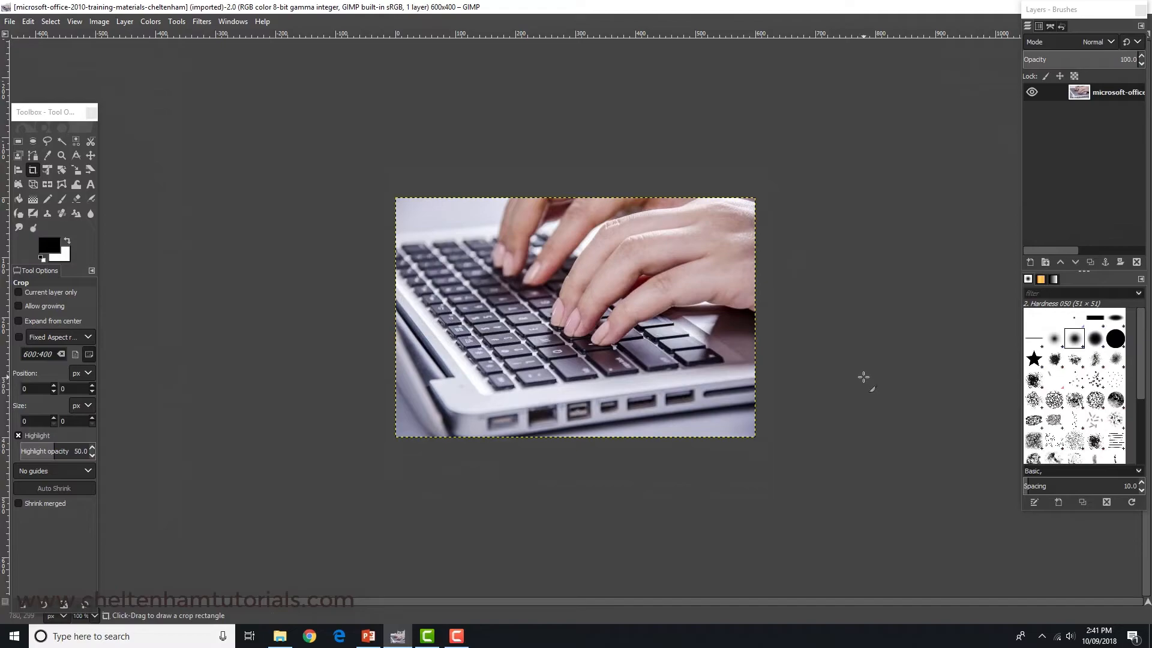
mouse_move(880, 368)
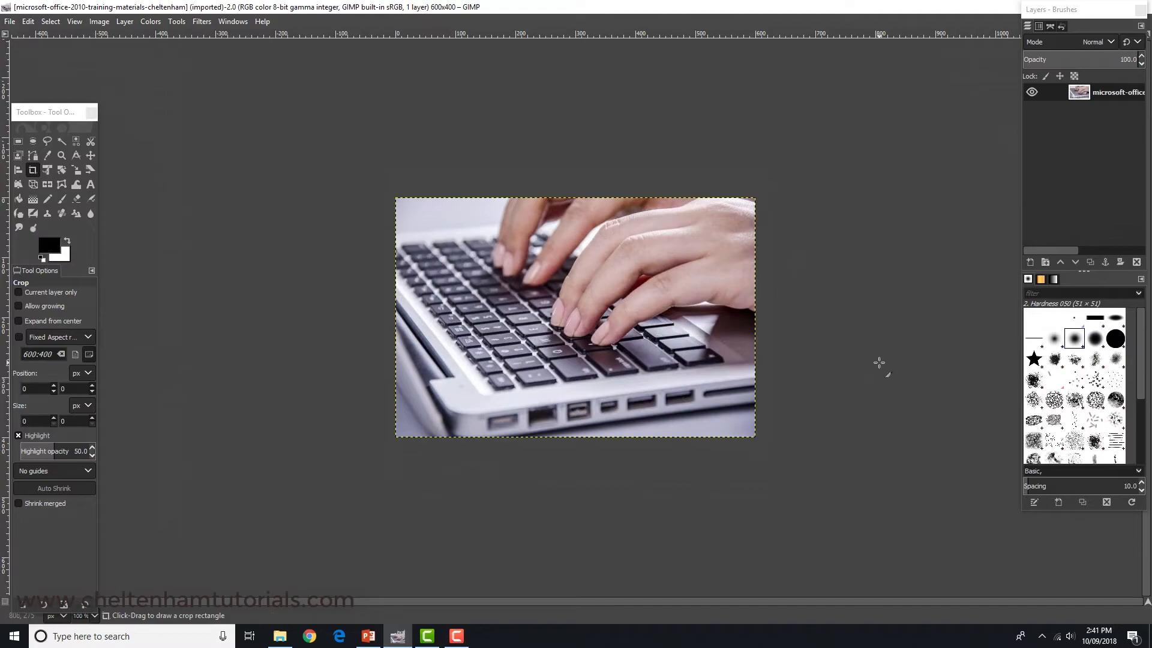